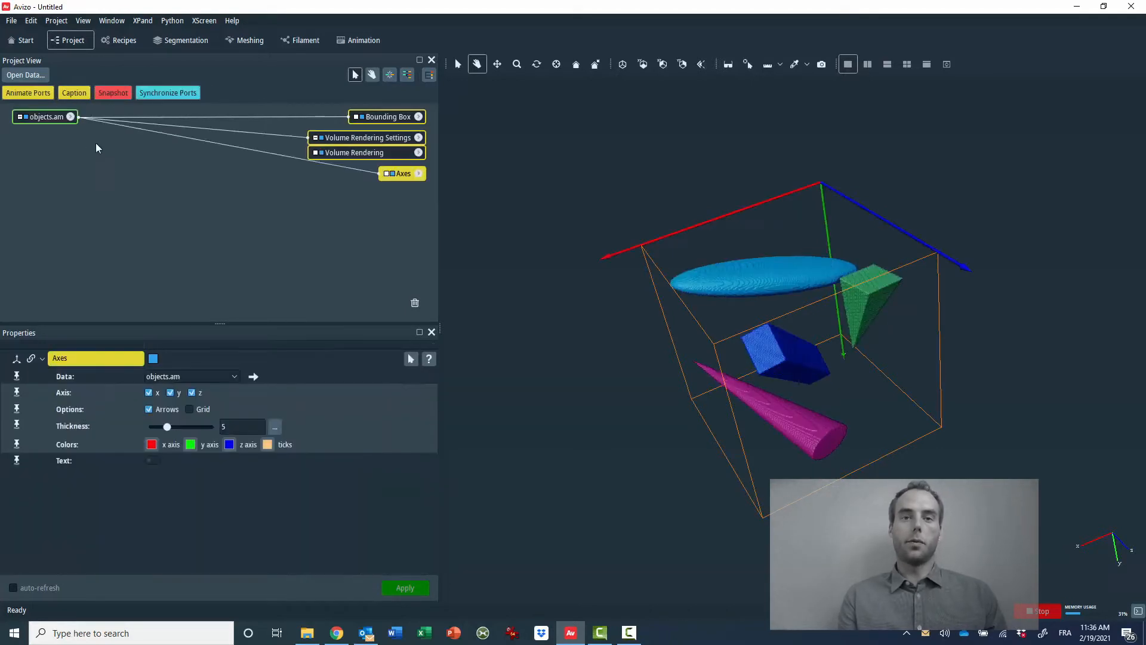
Step: Inspect the Bounding Box and Axes modules, then view objects.am's properties: 256³ labels, values 0–4
{"action": "left_click", "coordinate": [386, 116]}
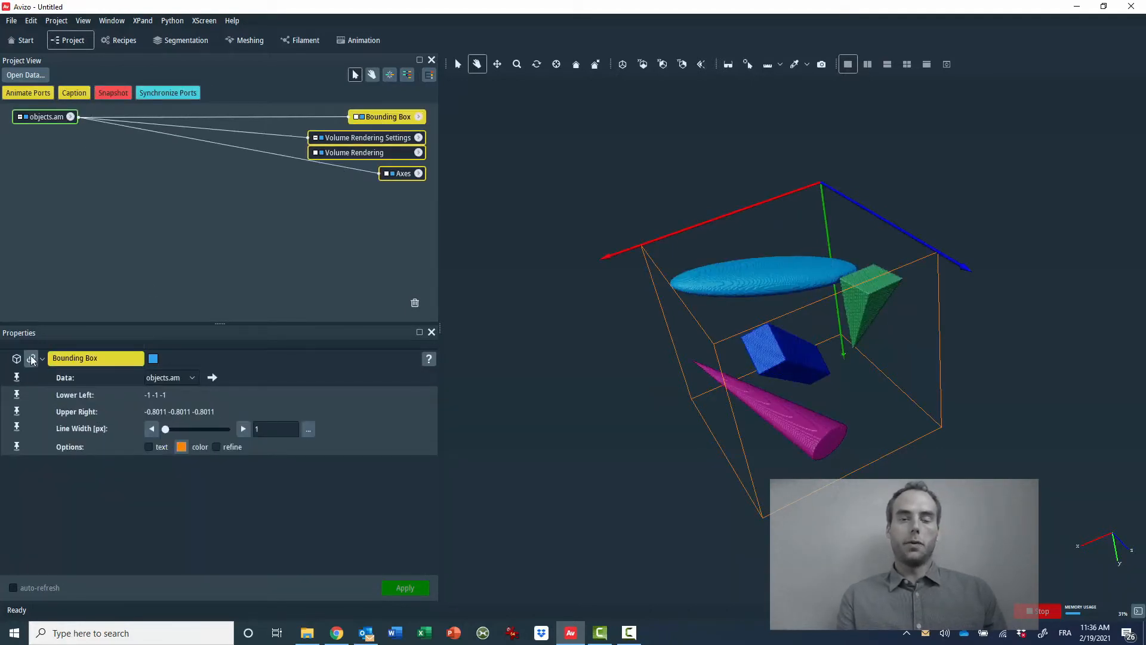
{"action": "left_click", "coordinate": [31, 357]}
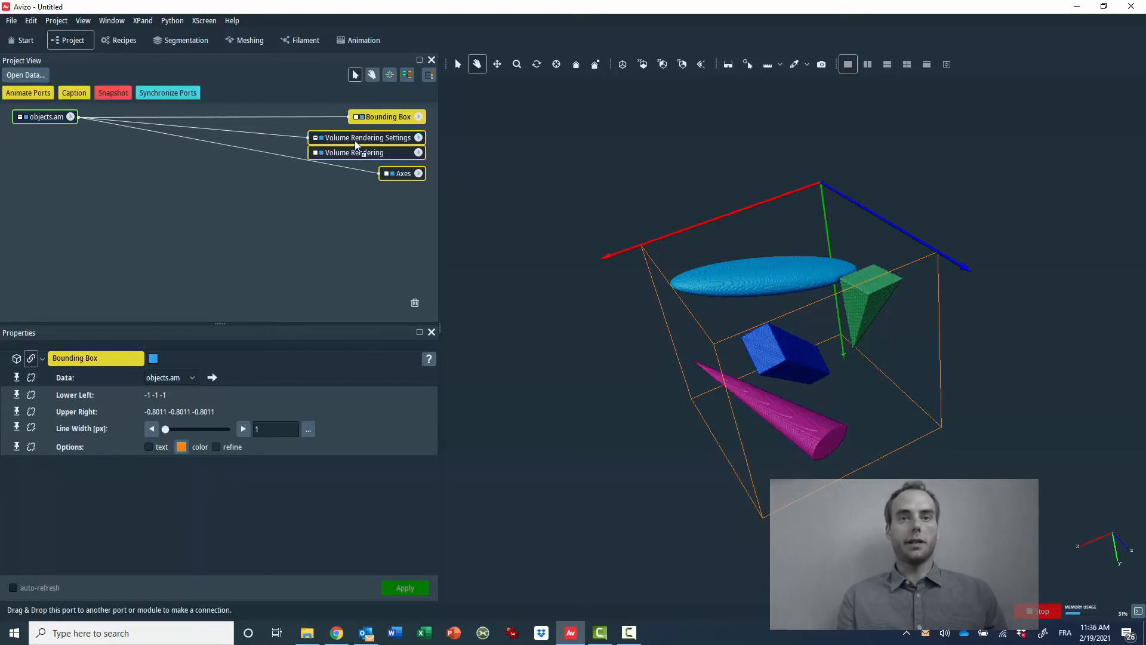
{"action": "left_click", "coordinate": [403, 174]}
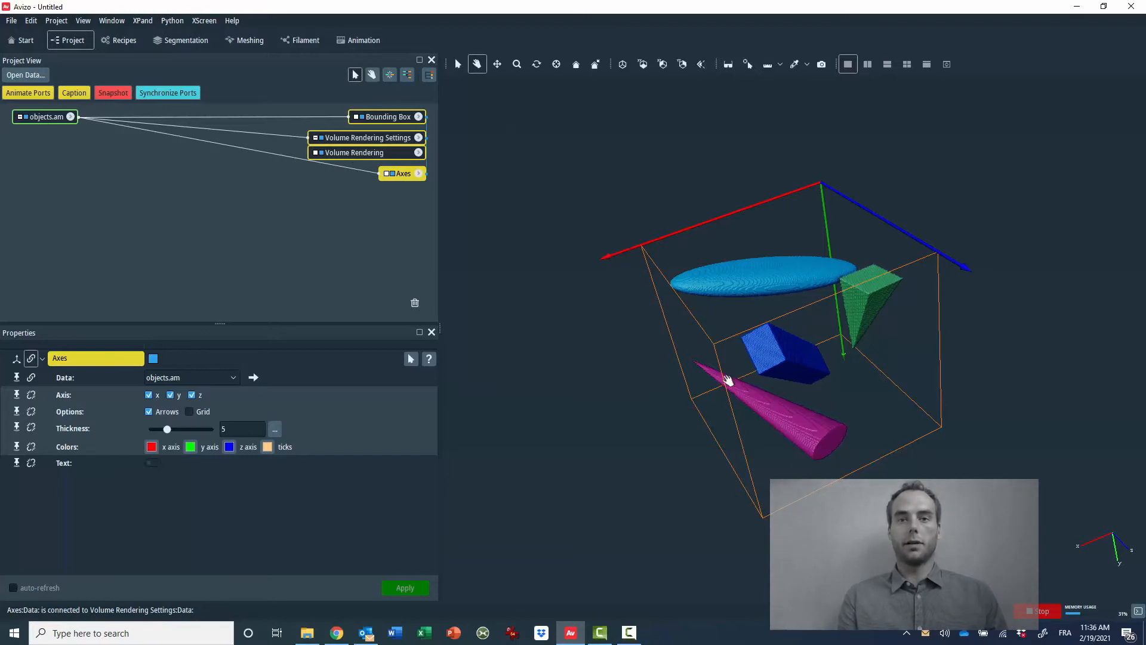
{"action": "left_click_drag", "start_coordinate": [724, 376], "coordinate": [837, 358]}
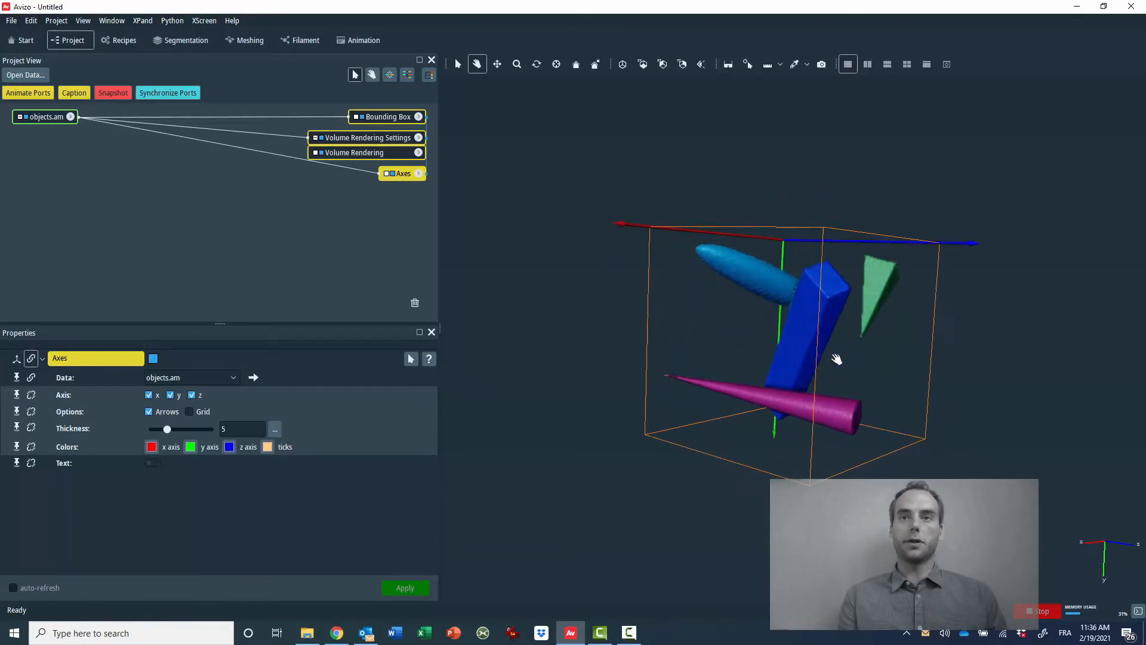
{"action": "left_click_drag", "start_coordinate": [837, 358], "coordinate": [789, 398]}
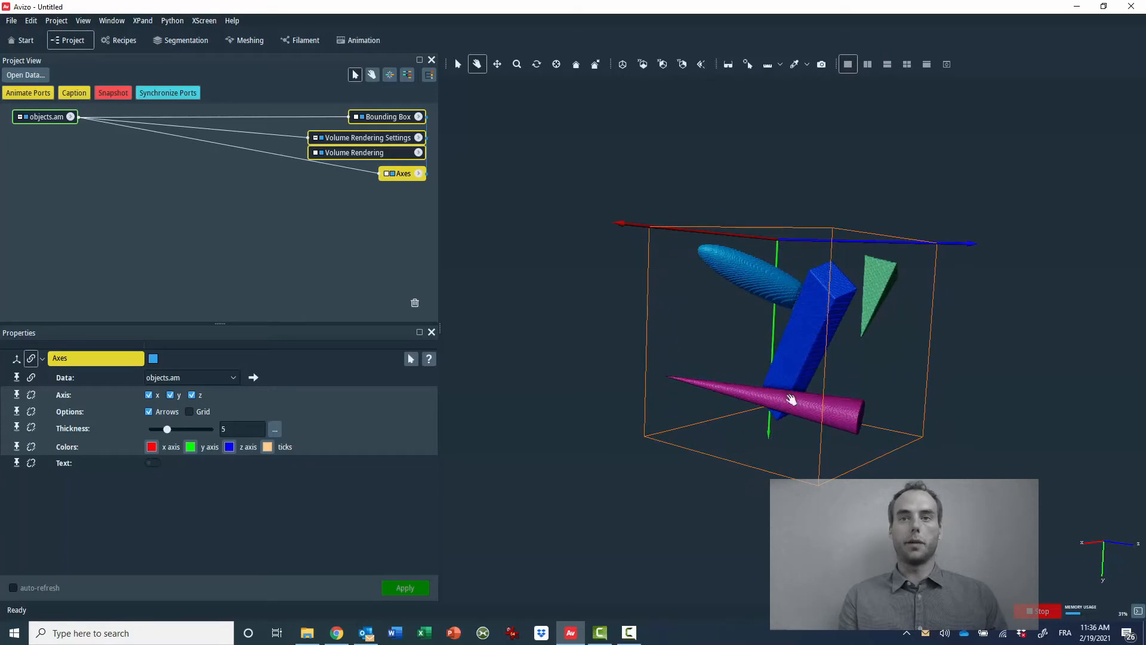
{"action": "left_click", "coordinate": [44, 117]}
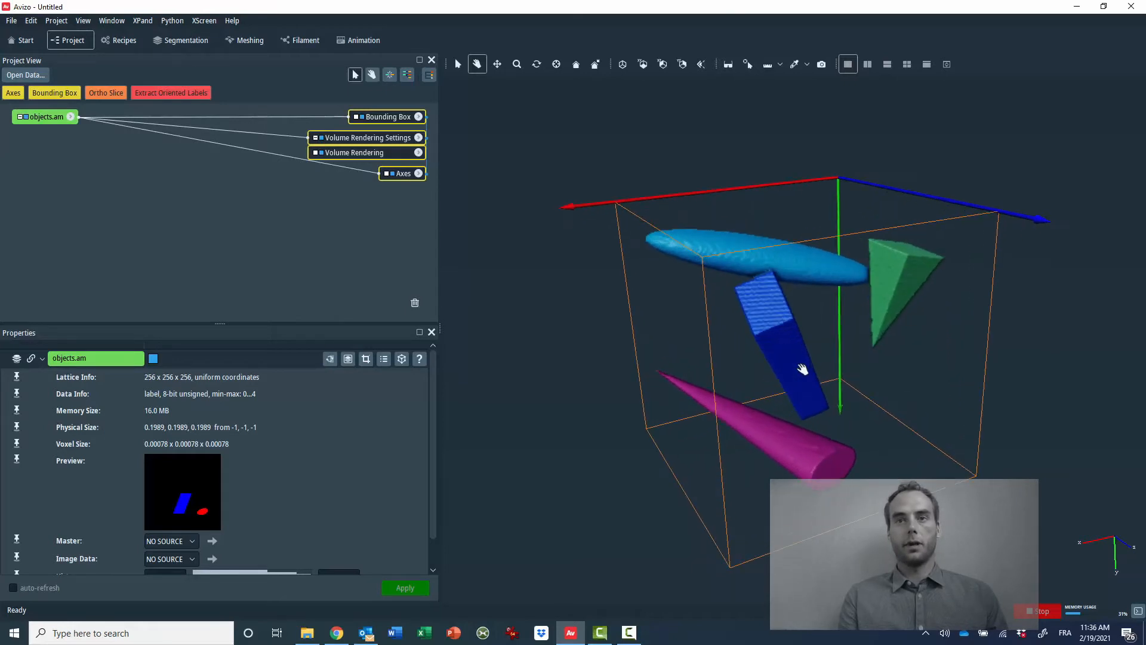
Step: Attach Extract Oriented Labels to objects.am with main axis Y and run it
{"action": "left_click_drag", "start_coordinate": [803, 368], "coordinate": [858, 273]}
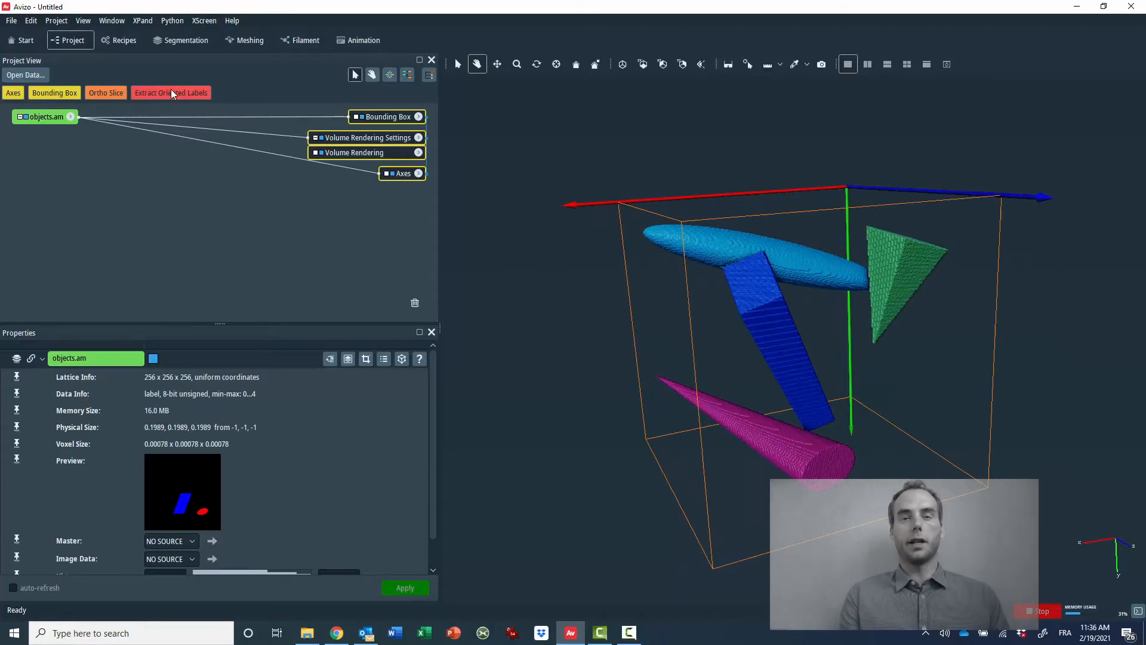
{"action": "left_click", "coordinate": [171, 92]}
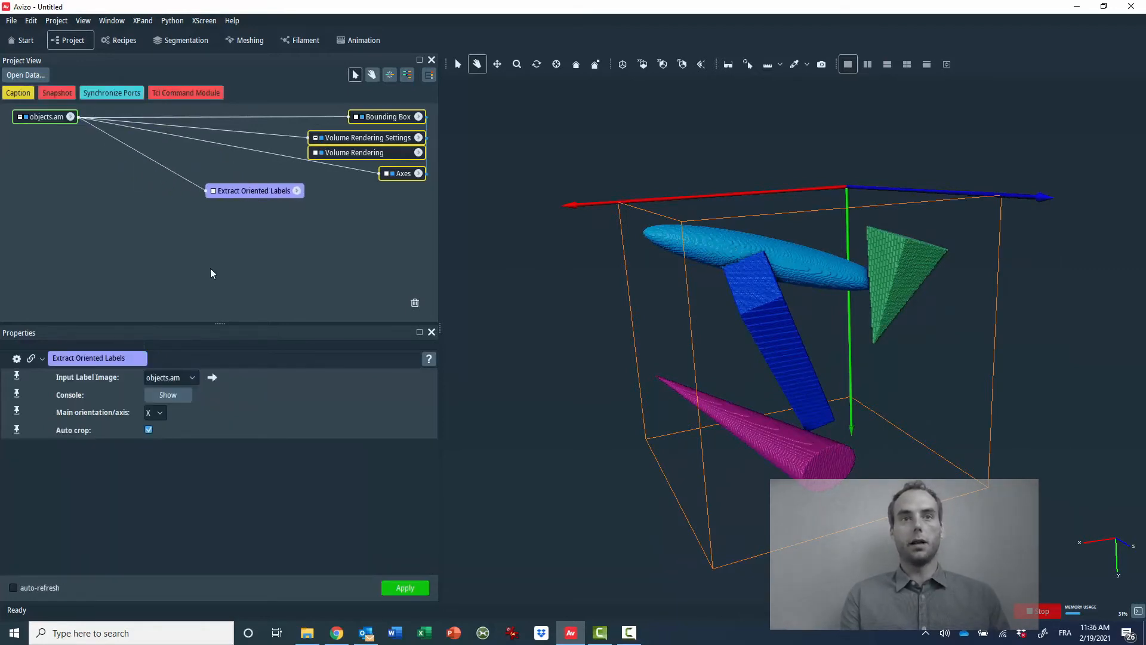
{"action": "left_click", "coordinate": [154, 412]}
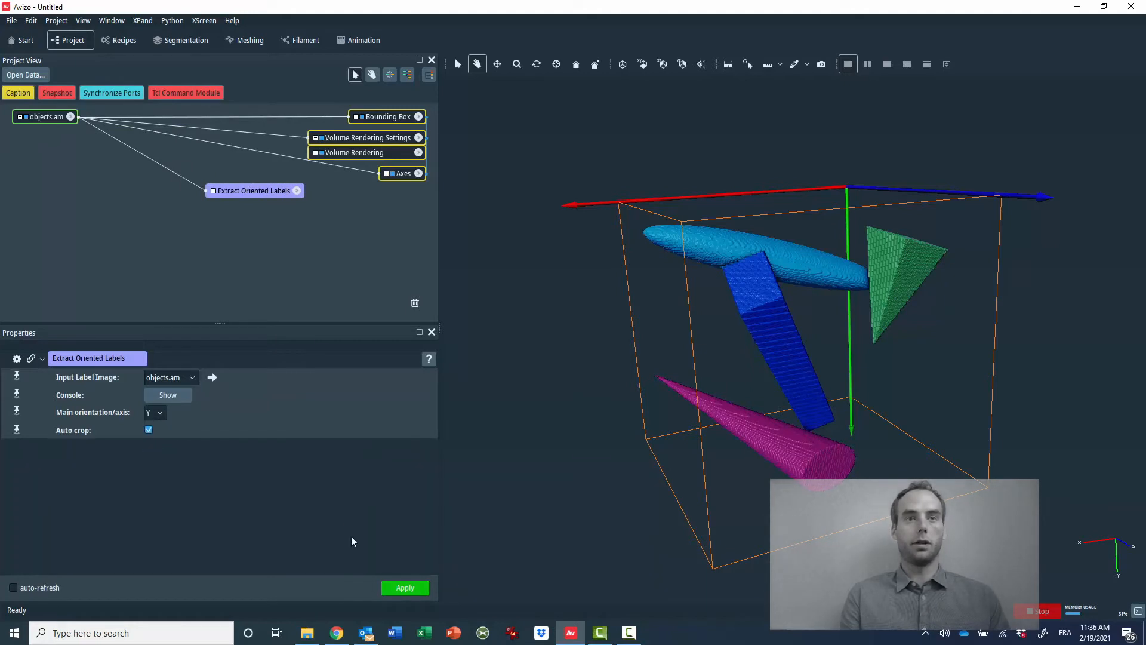
{"action": "left_click", "coordinate": [405, 587]}
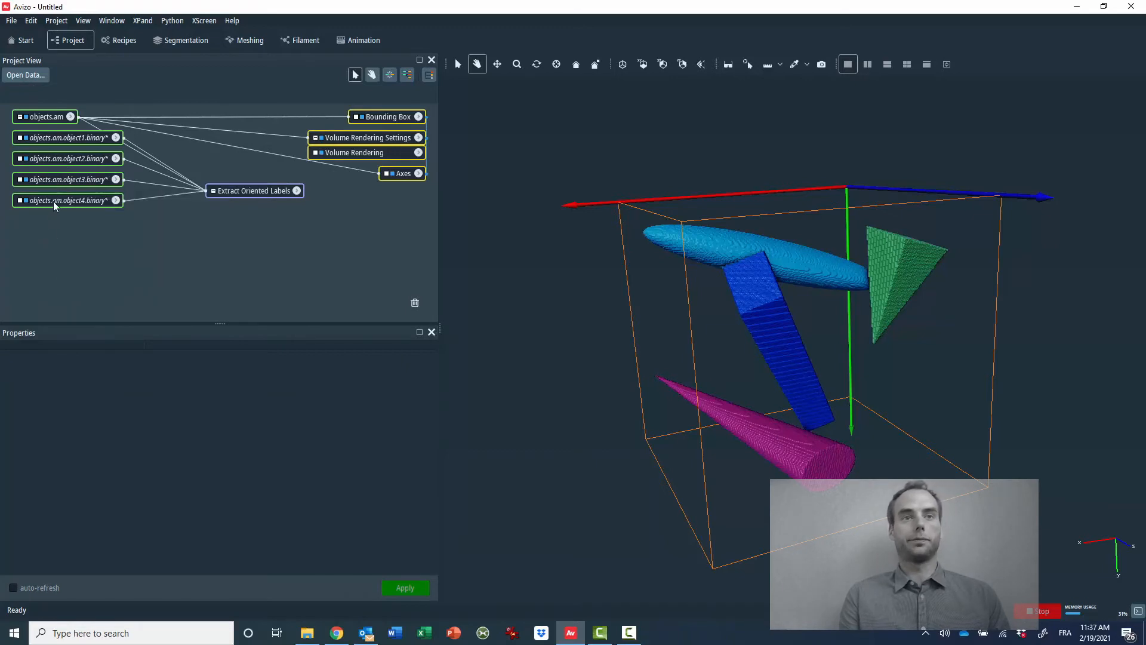
{"action": "mouse_move", "coordinate": [168, 178]}
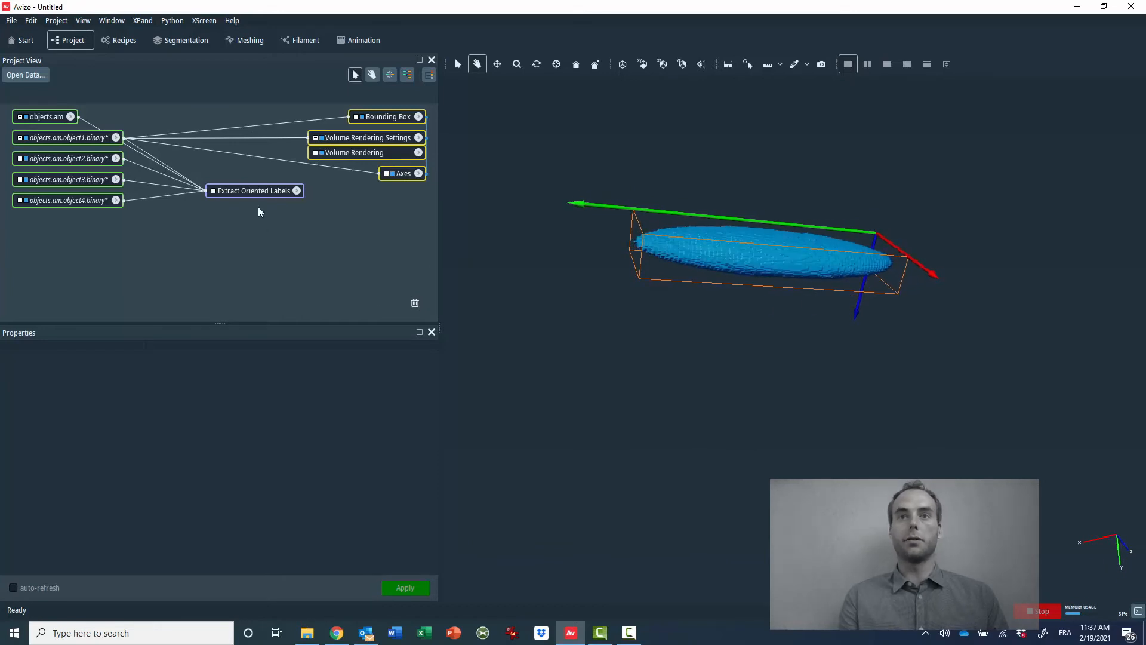
Step: Change the extraction's main orientation axis to Z and rerun it
{"action": "left_click", "coordinate": [254, 190]}
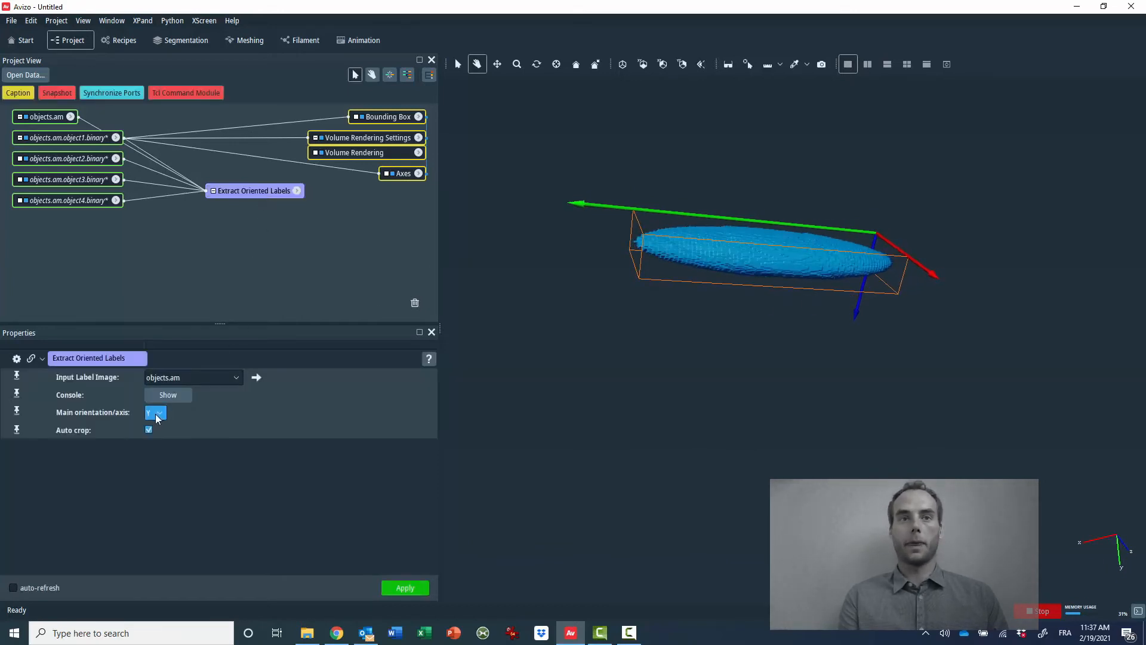
{"action": "left_click", "coordinate": [155, 412]}
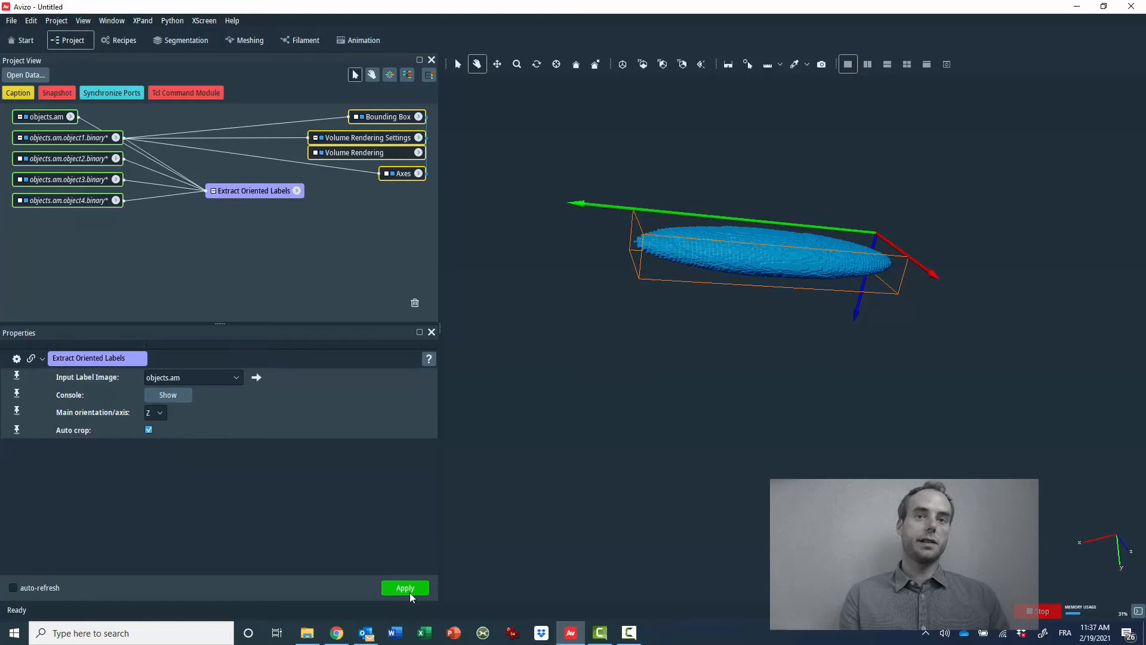
{"action": "left_click", "coordinate": [405, 588]}
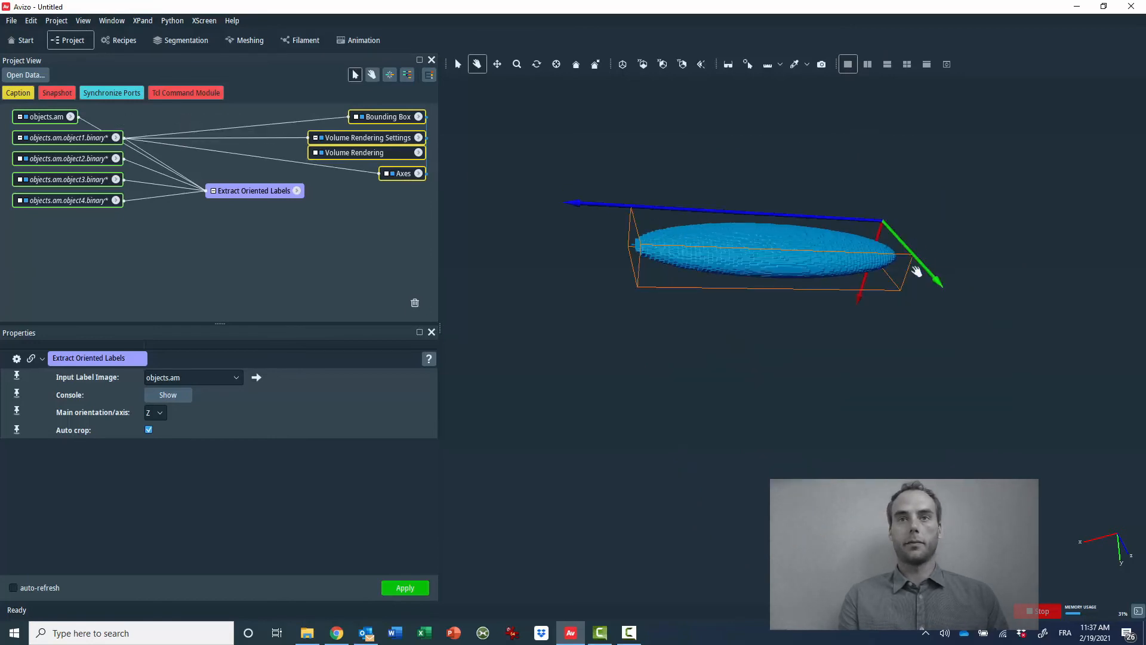
Step: Add an Ortho Slice to object1.binary and sweep it through xy, xz and yz, ending at yz slice 99
{"action": "left_click", "coordinate": [65, 138]}
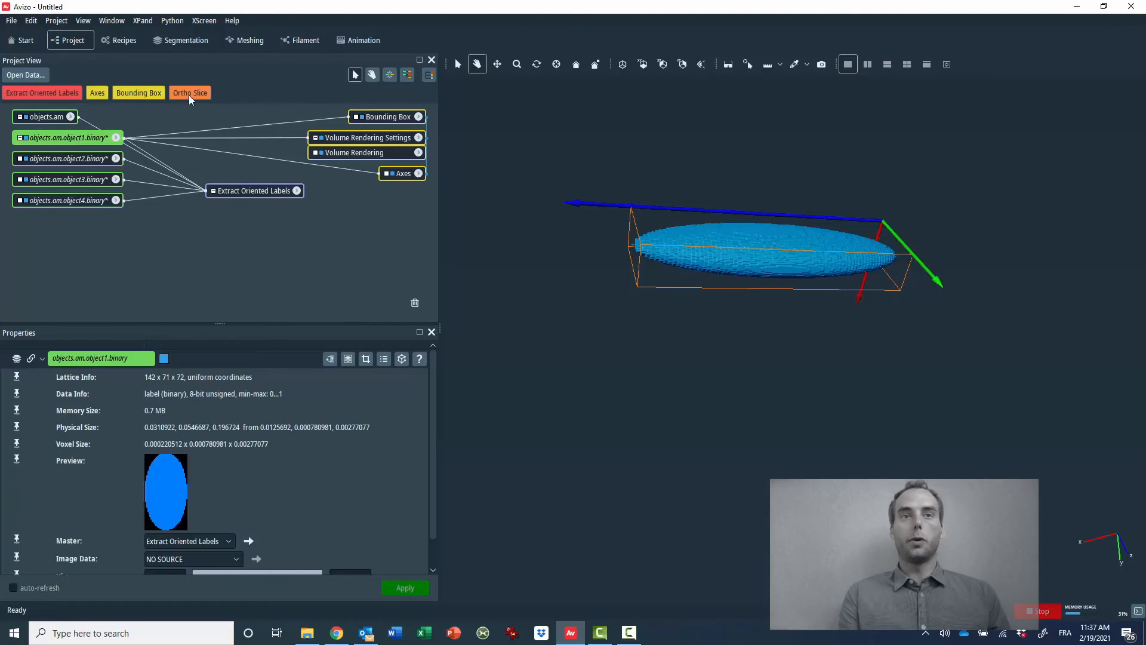
{"action": "left_click", "coordinate": [190, 92]}
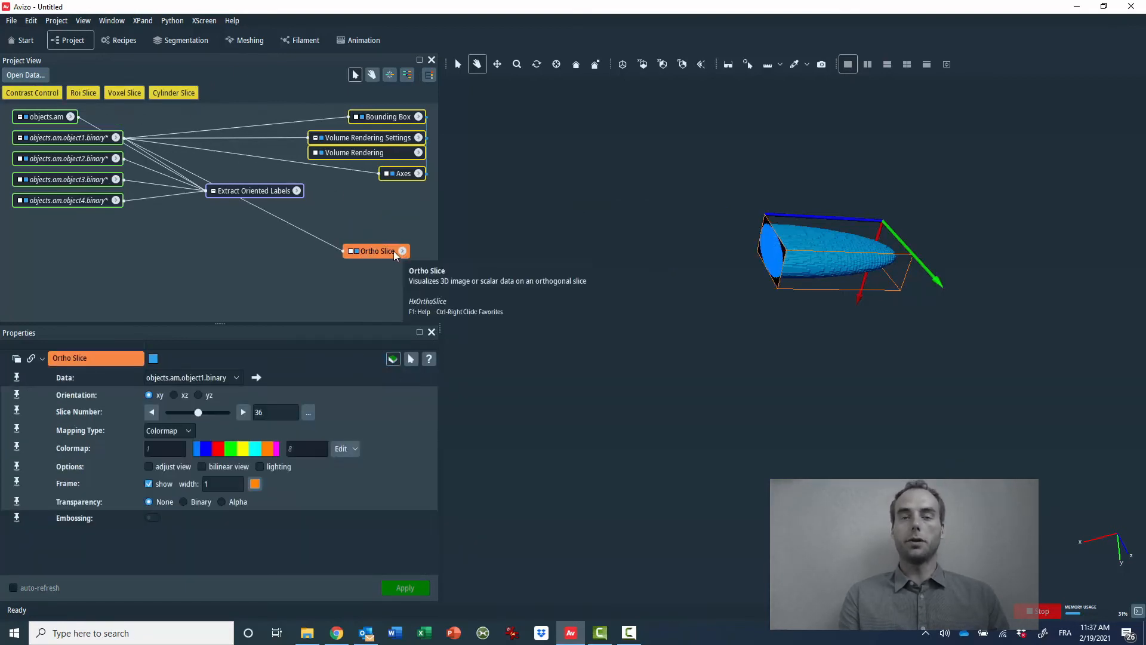
{"action": "left_click_drag", "start_coordinate": [197, 412], "coordinate": [168, 412]}
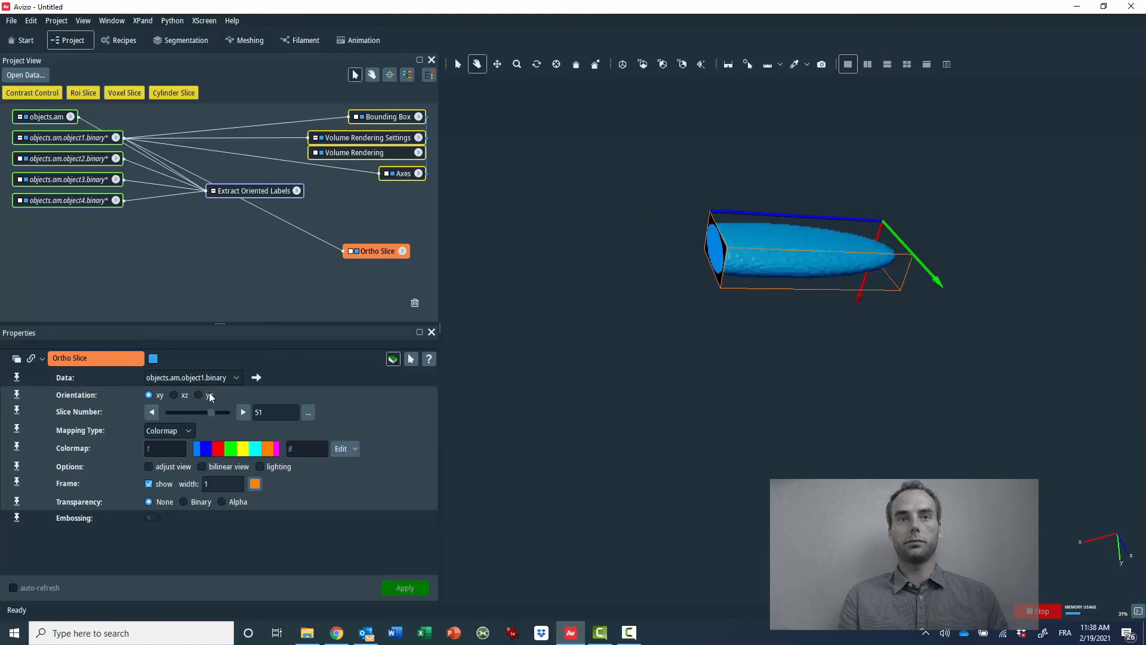
{"action": "left_click", "coordinate": [173, 395]}
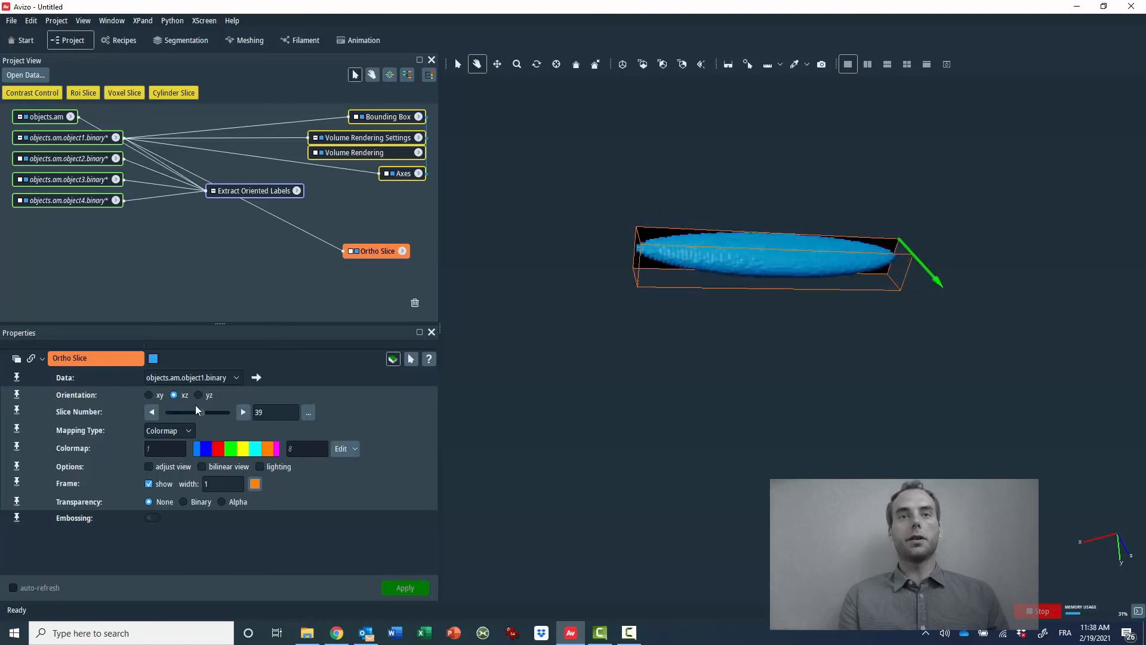
{"action": "left_click_drag", "start_coordinate": [217, 412], "coordinate": [193, 412]}
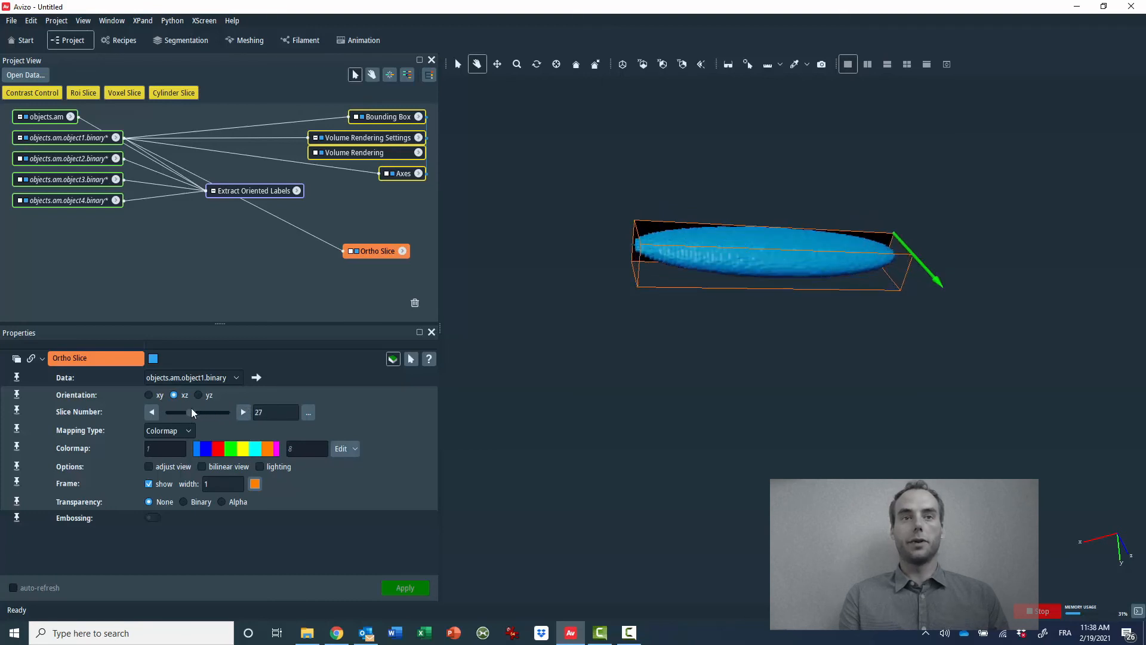
{"action": "left_click", "coordinate": [198, 396]}
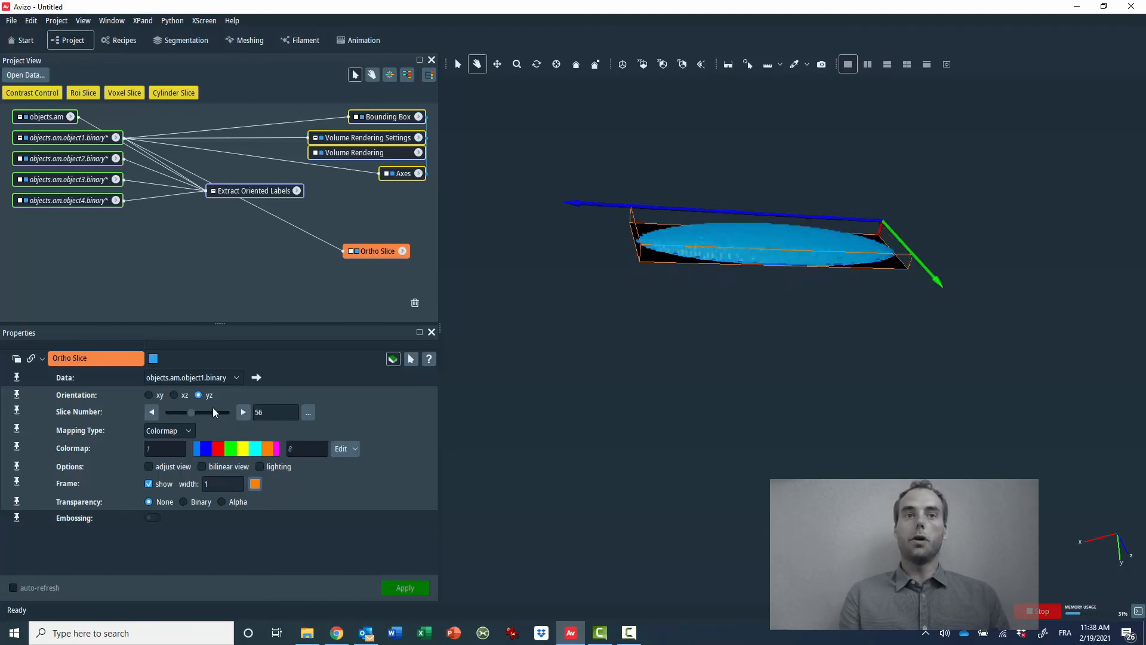
{"action": "left_click_drag", "start_coordinate": [192, 412], "coordinate": [212, 412]}
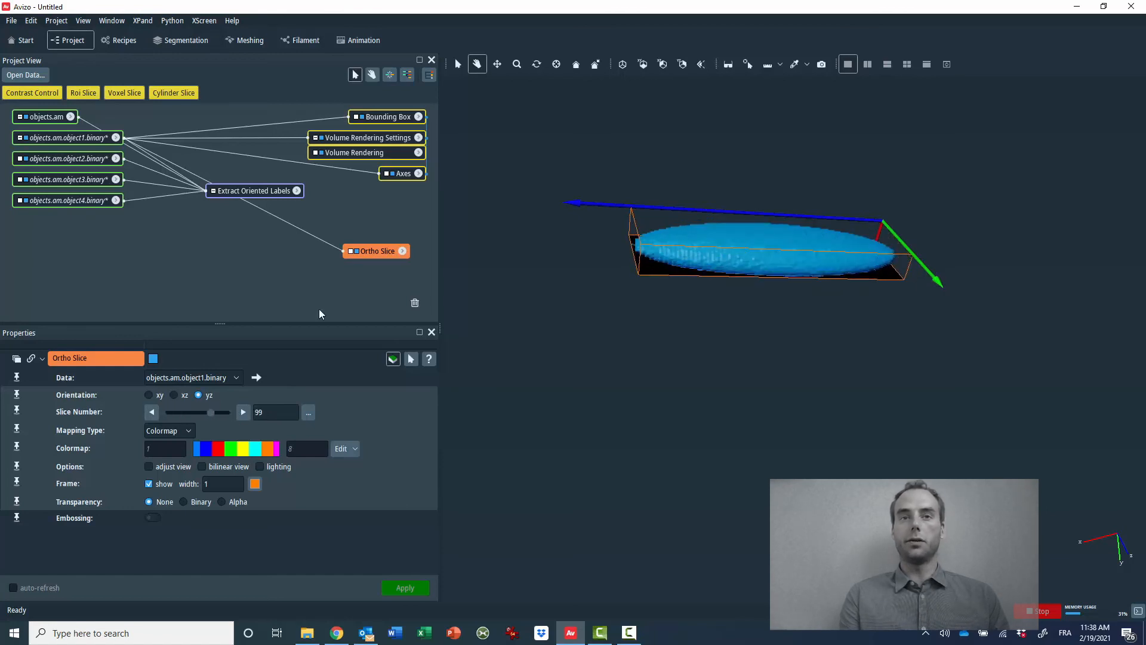